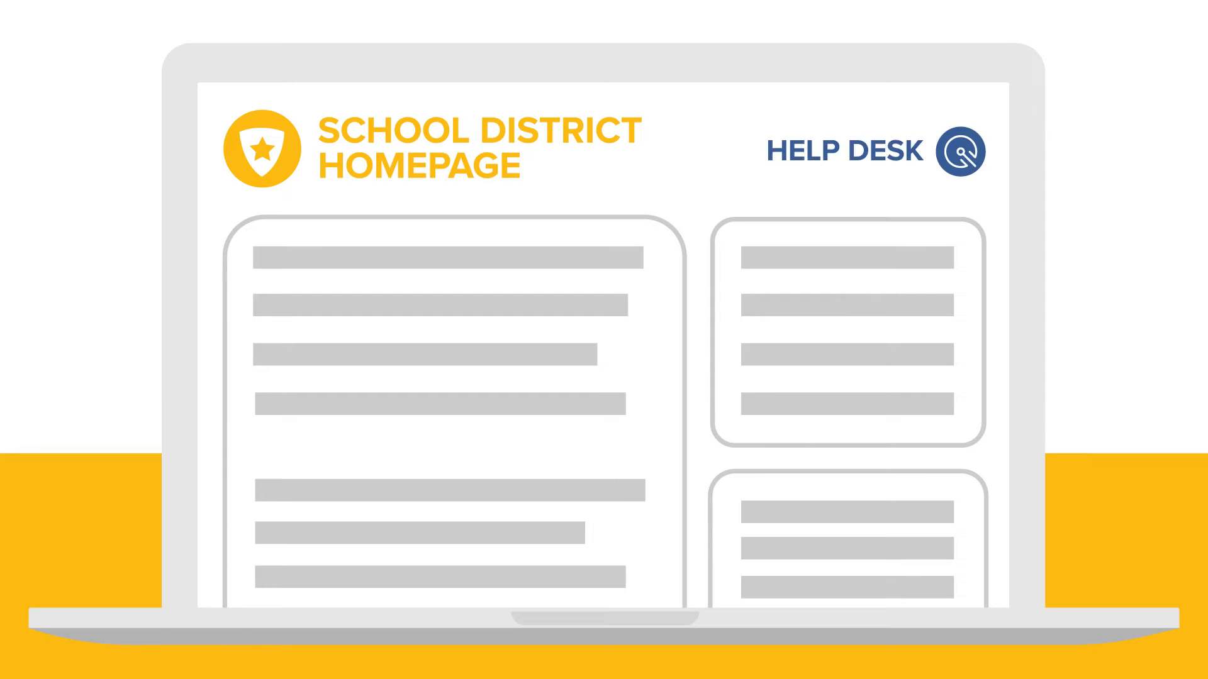
left_click(966, 151)
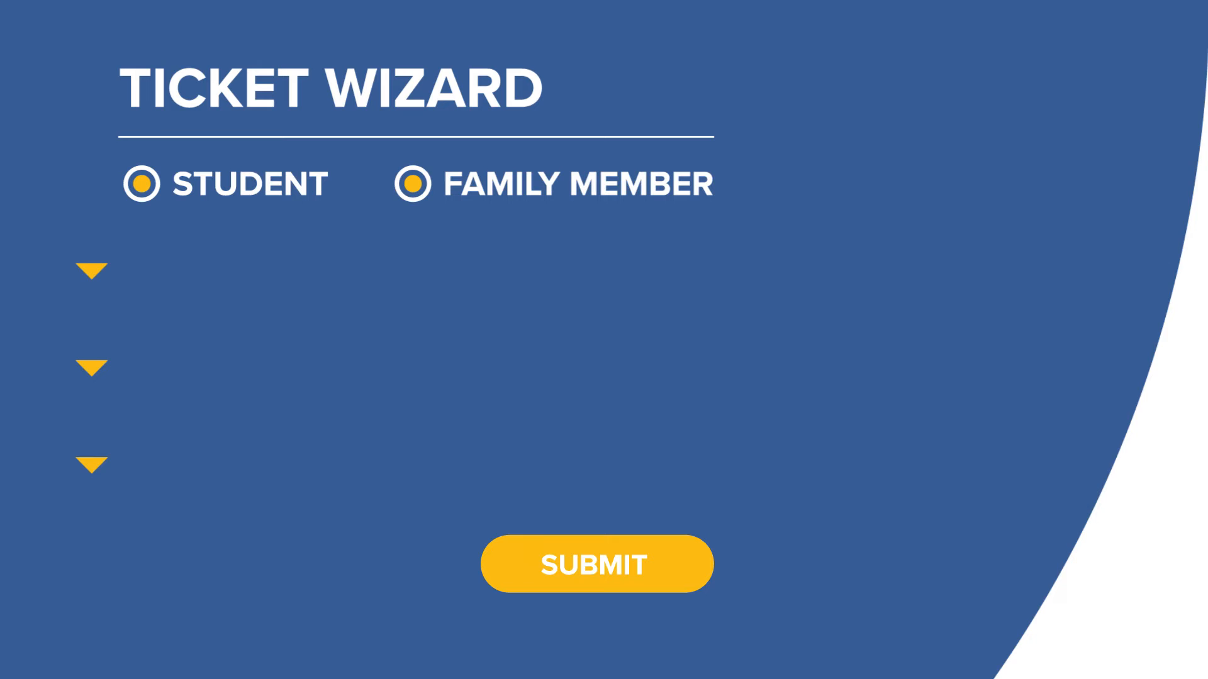
left_click(91, 269)
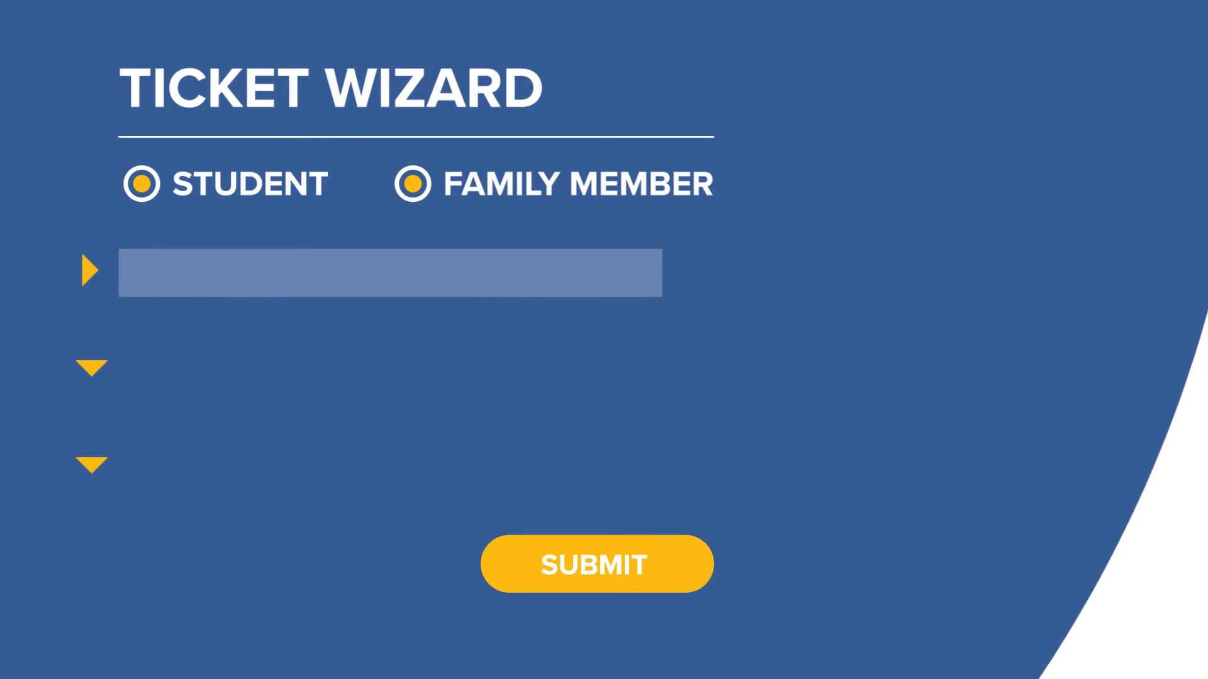